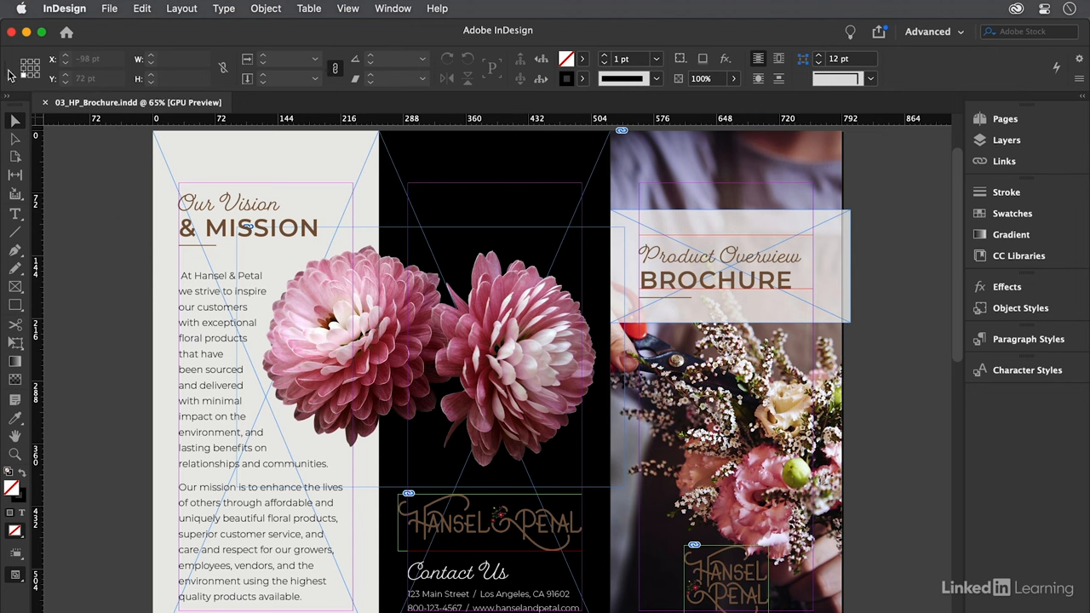
- Reach the Document Setup dialog for the trifold brochure through the File menu
left_click(109, 8)
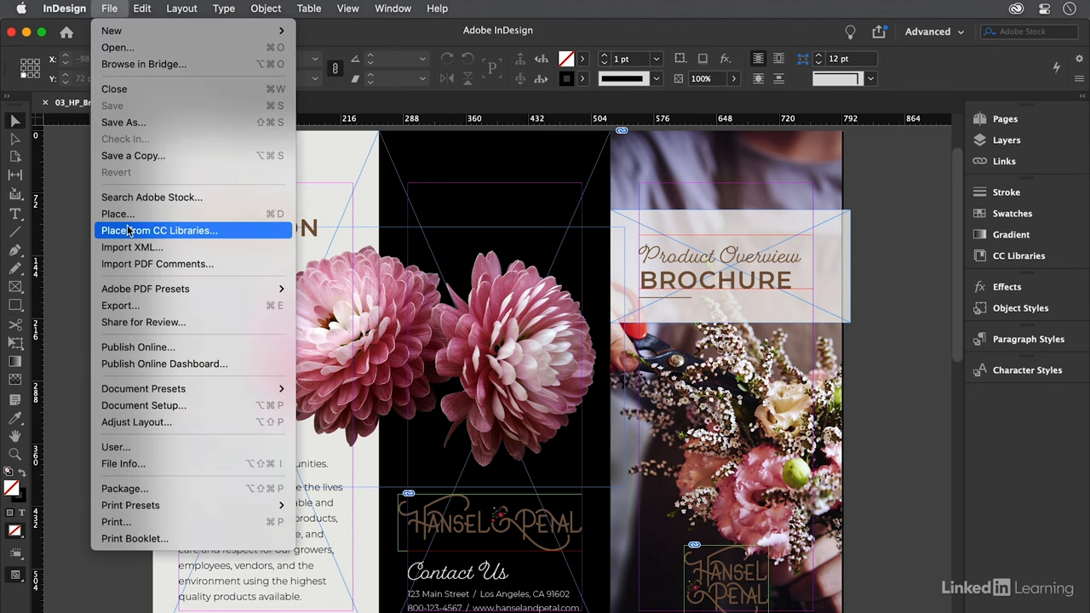
left_click(143, 406)
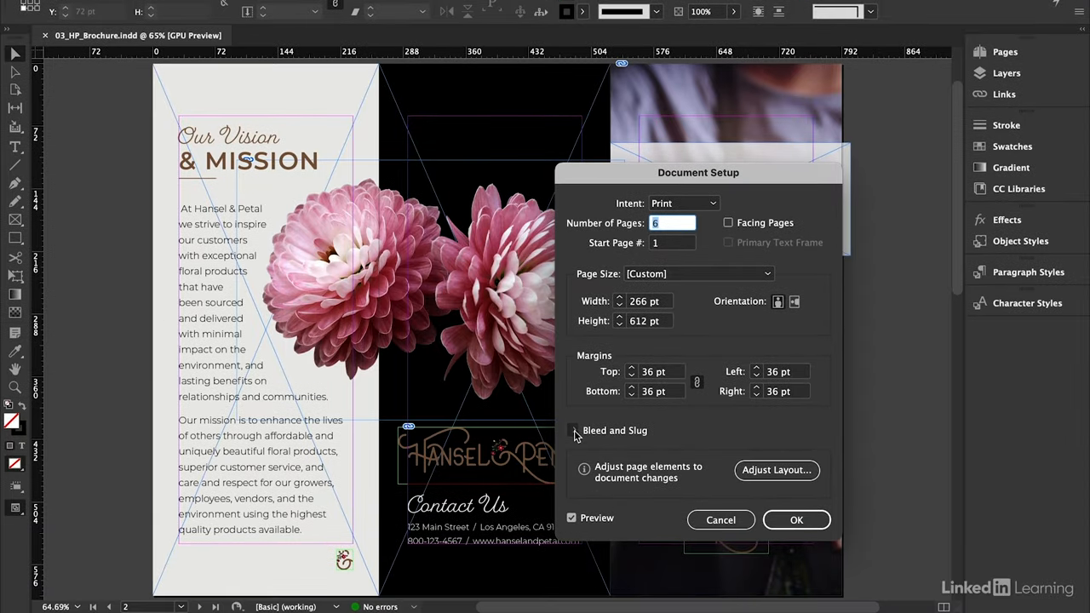
- Reveal Bleed and Slug and set a 9 pt bleed linked equally on all four sides
left_click(582, 426)
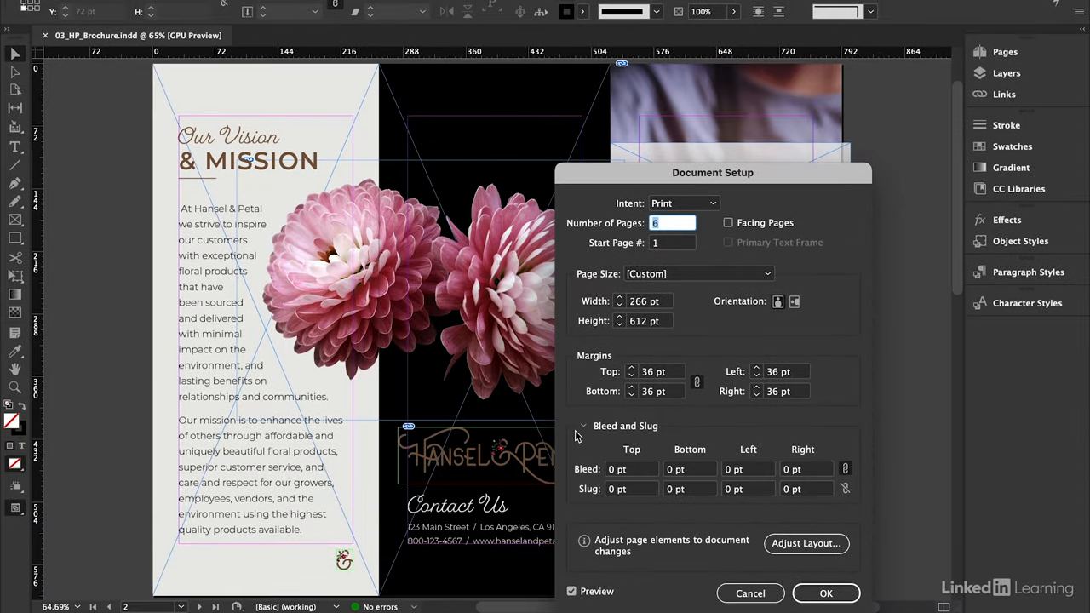
left_click(632, 470)
type("9")
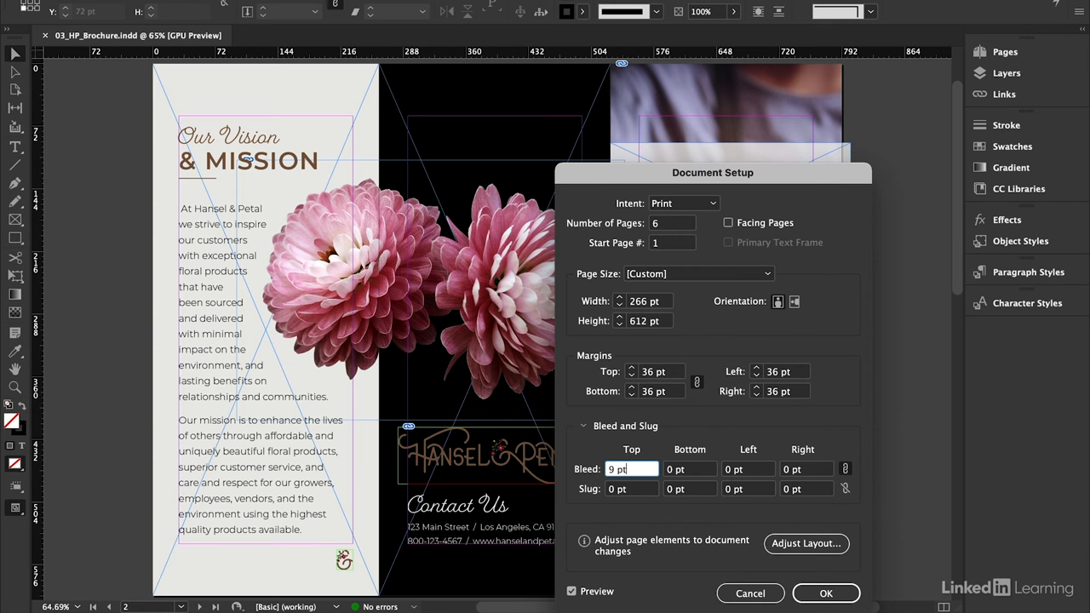
left_click(845, 469)
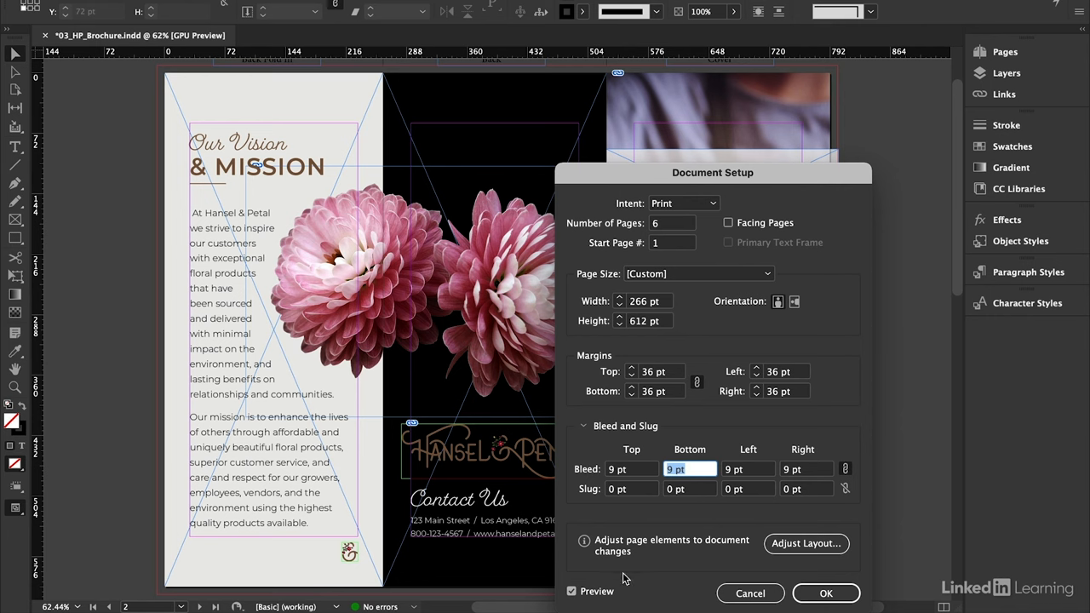
mouse_move(562, 564)
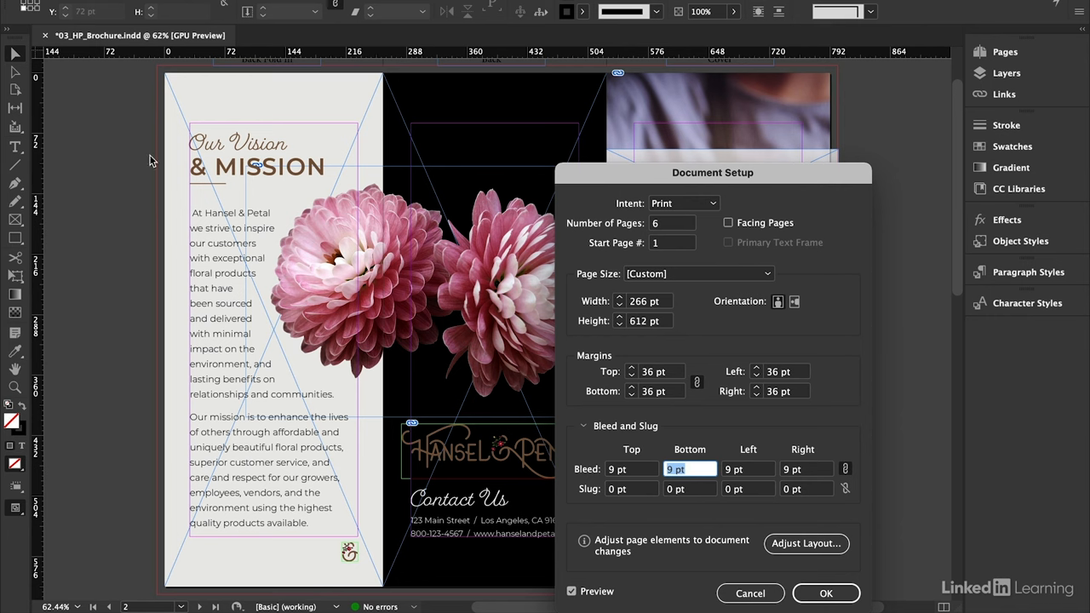
mouse_move(153, 341)
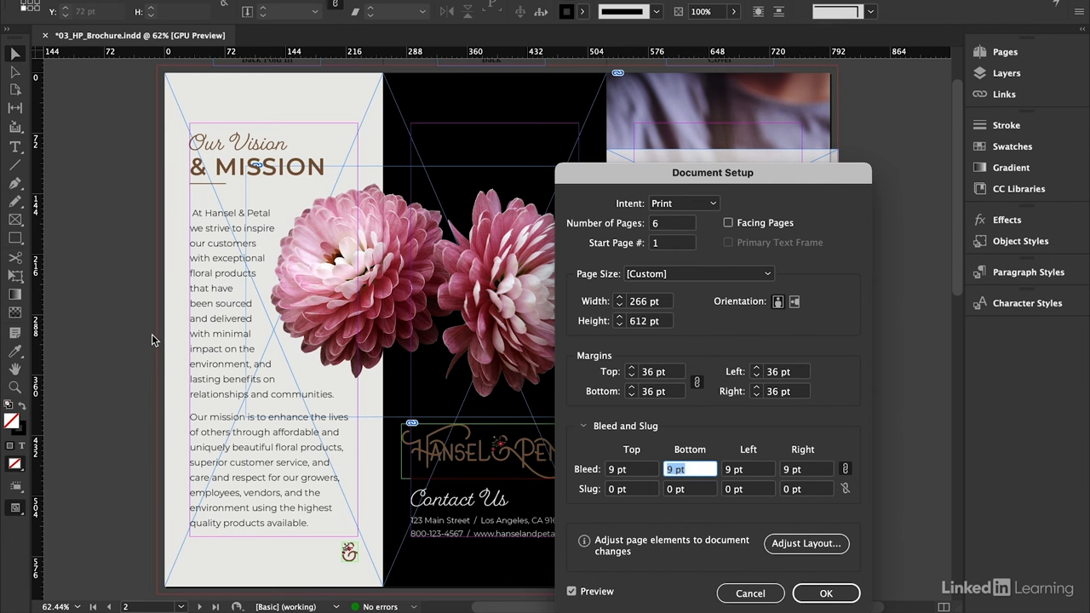
mouse_move(283, 358)
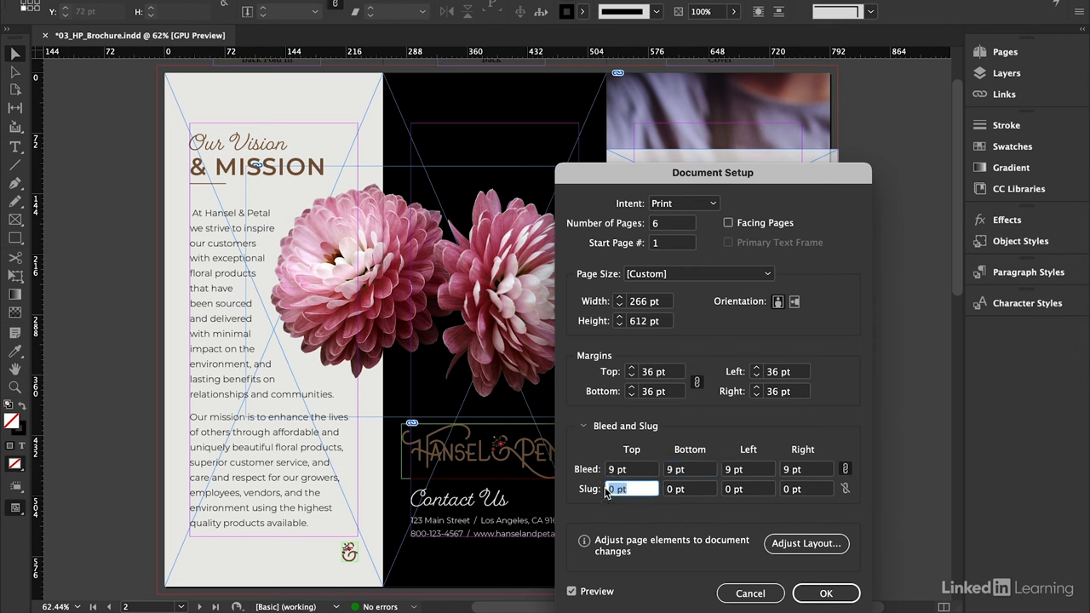
- Enter 36 pt as the top slug value, keeping the 9 pt bleed
type("36 pt")
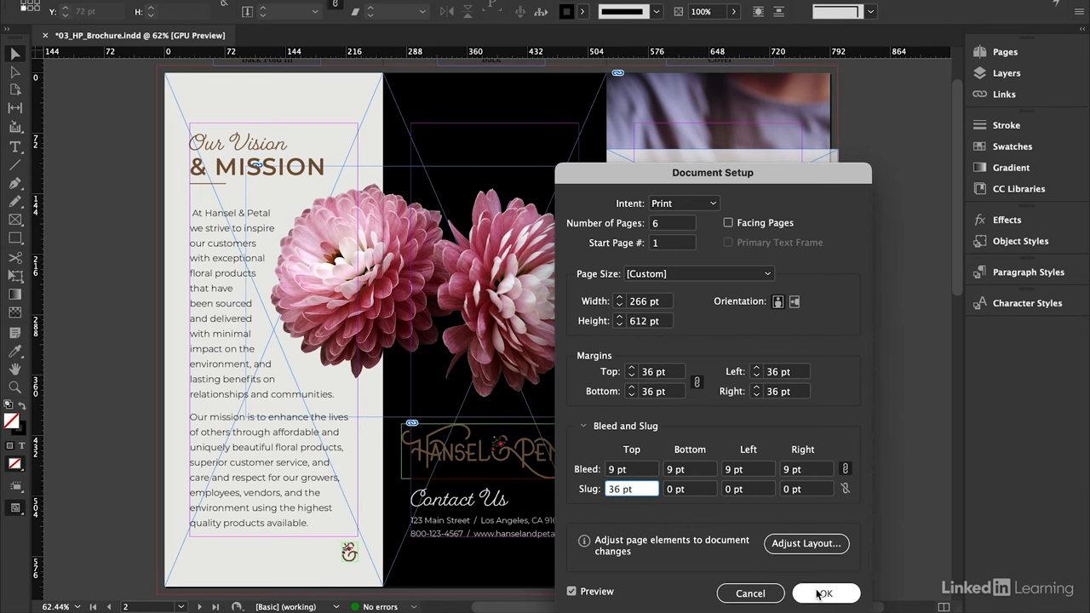
left_click(824, 592)
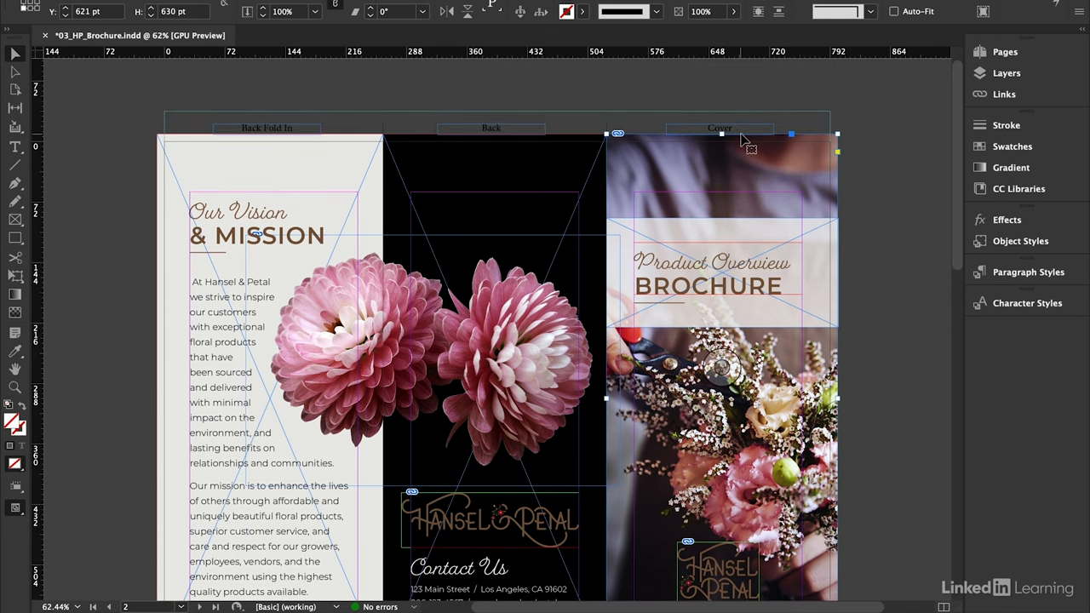
mouse_move(451, 112)
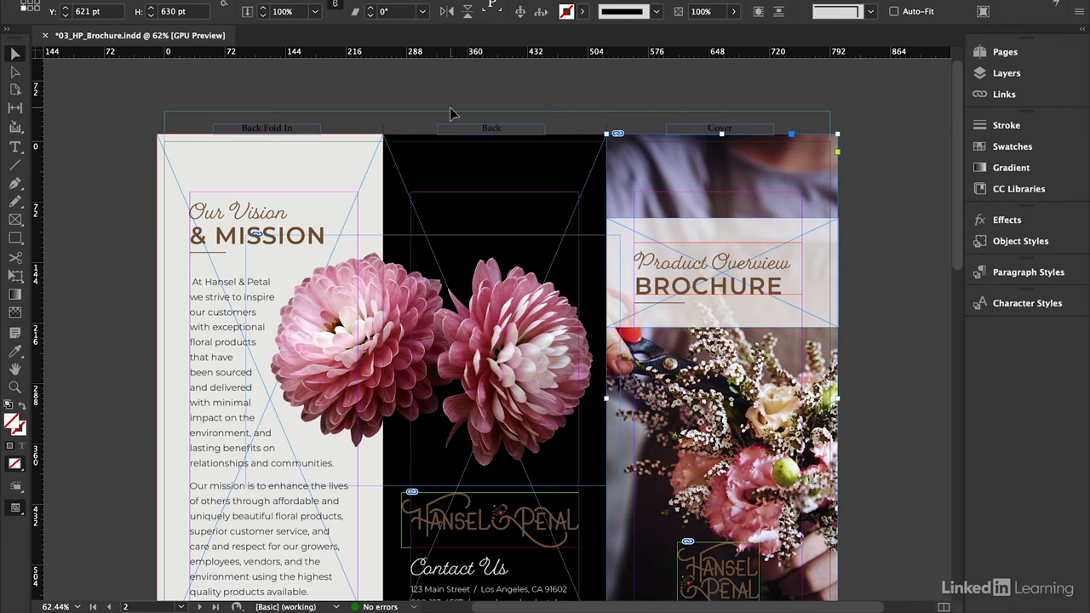